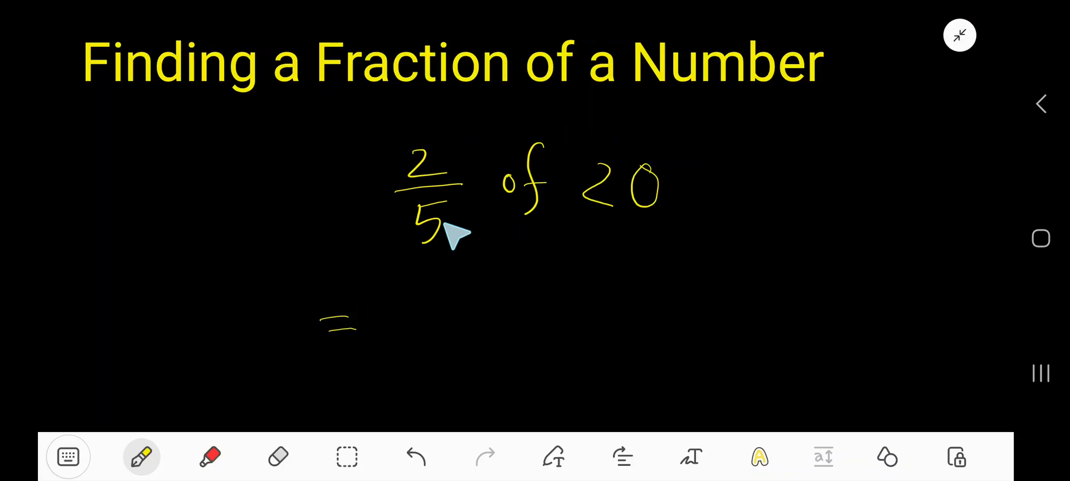
Handwrite '= 2/5 × 20' and '= 2/5 × 20/1' in yellow beneath the problem
drag(423, 300, 444, 273)
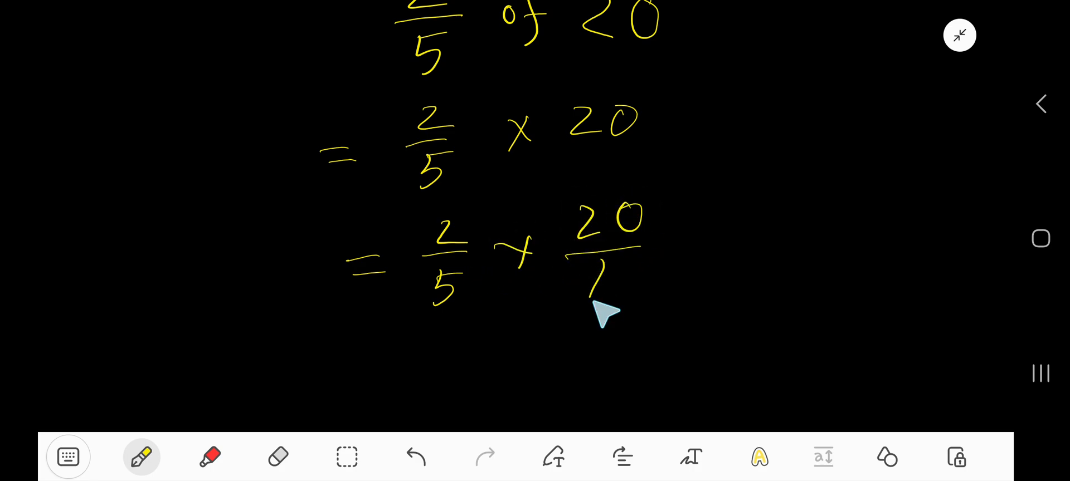
Scroll down to make room for the combined fraction line (2×20)/(5×1)
scroll(down, 3)
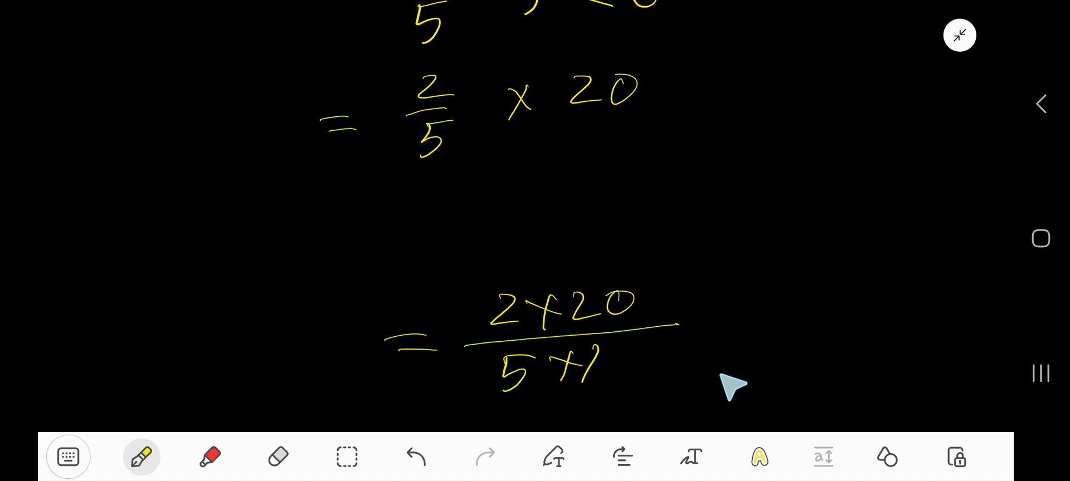
mouse_move(601, 354)
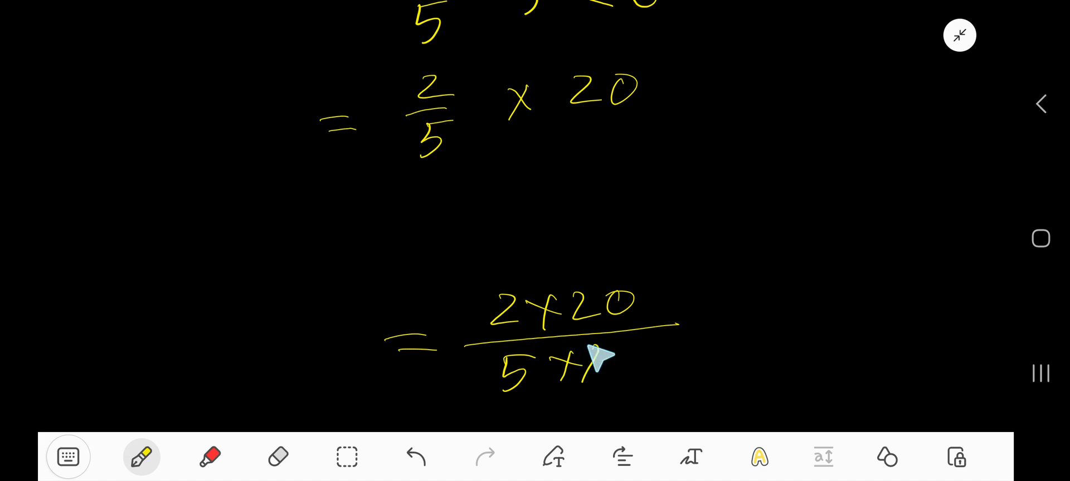
mouse_move(610, 351)
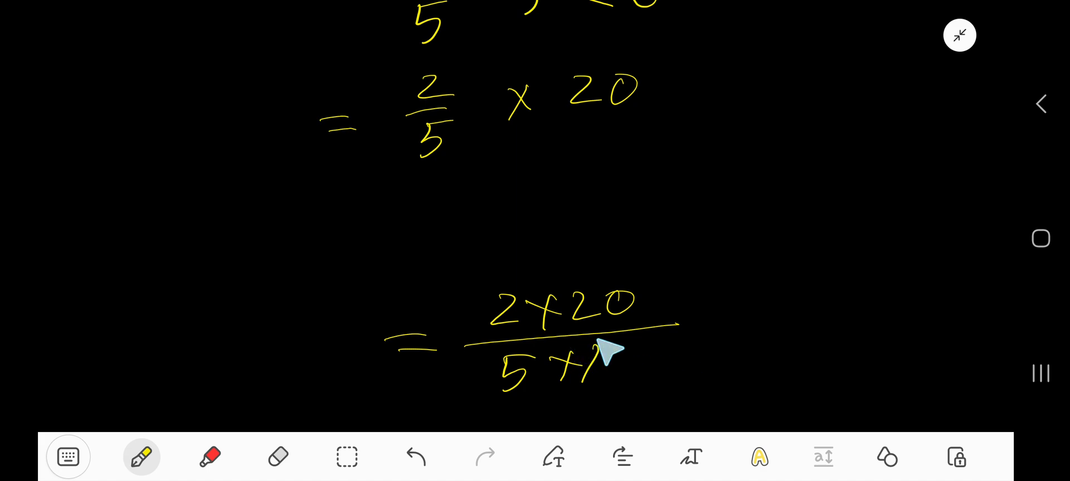
mouse_move(611, 324)
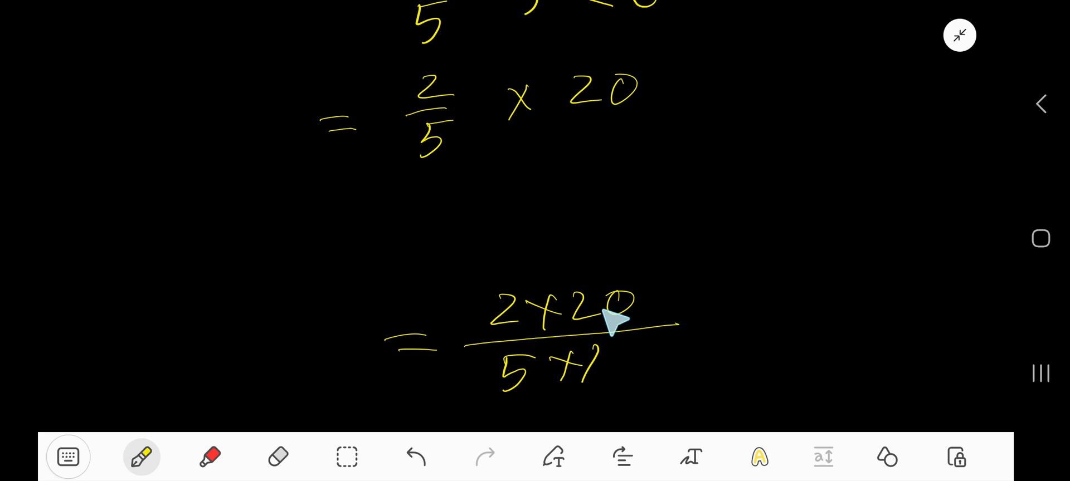
mouse_move(594, 344)
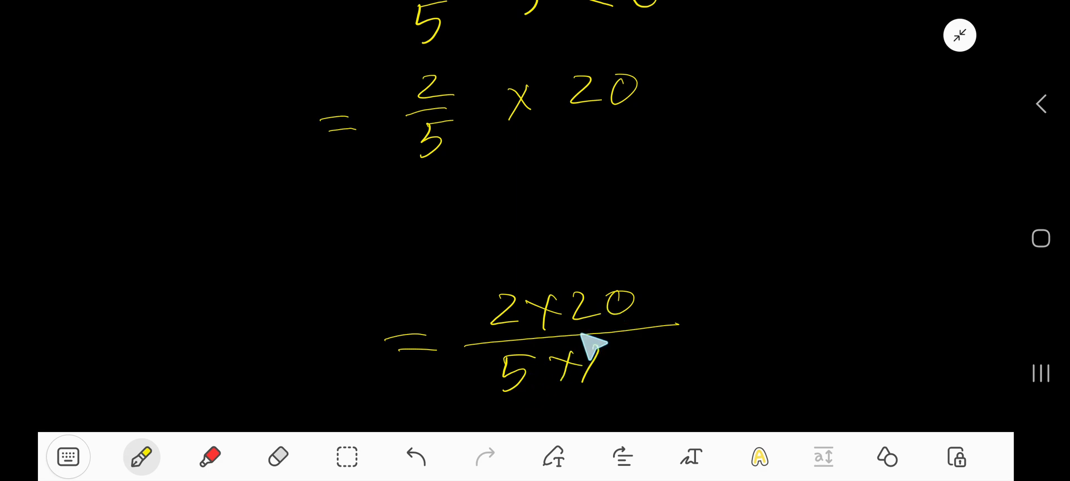
Cancel 20 and 5 to 4 and 1, then write '= (2×4)/(1×1)' and '= 8/1'
drag(594, 347, 638, 310)
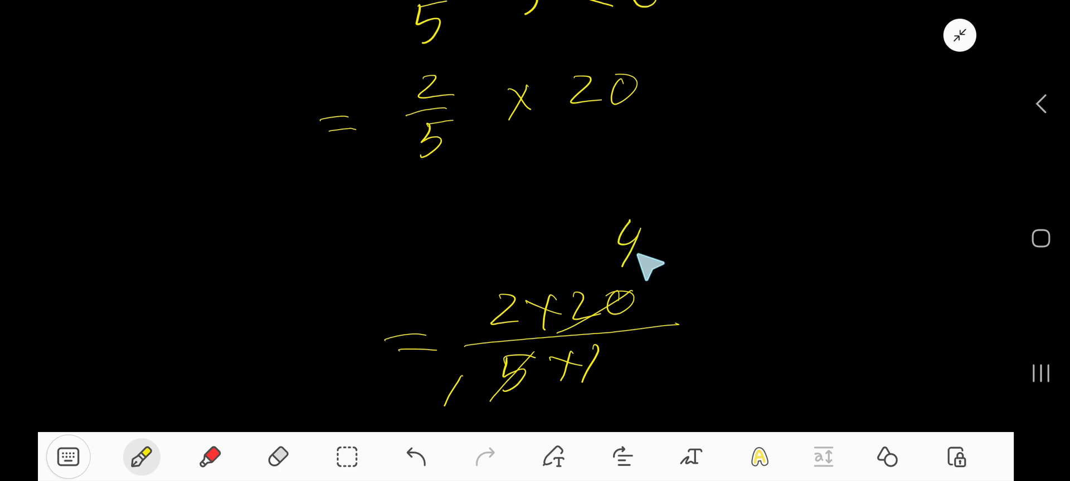
mouse_move(659, 273)
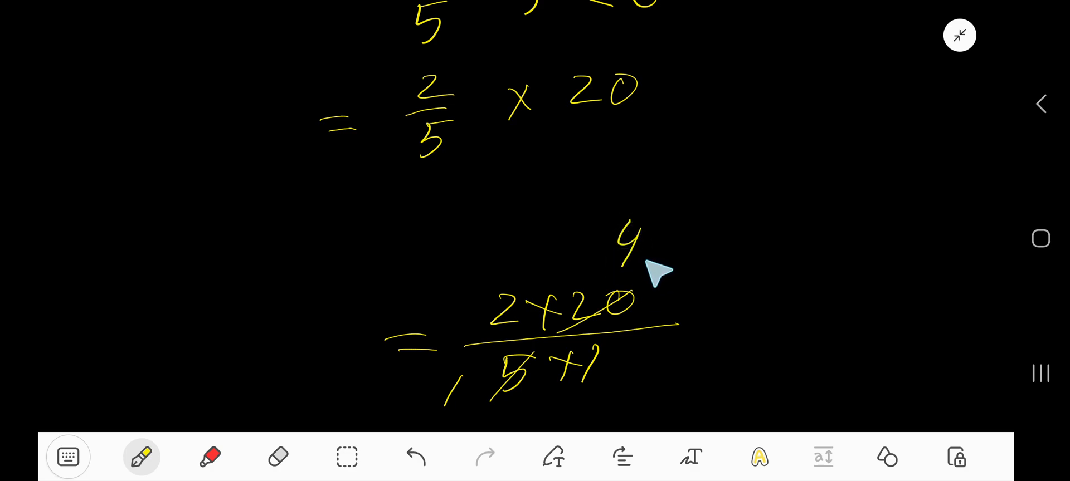
drag(659, 273, 768, 273)
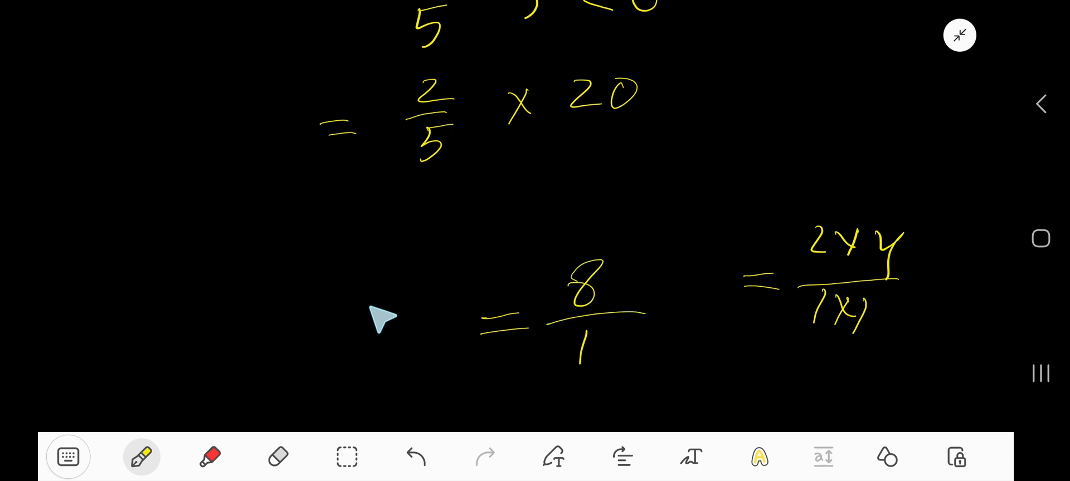
scroll(down, 3)
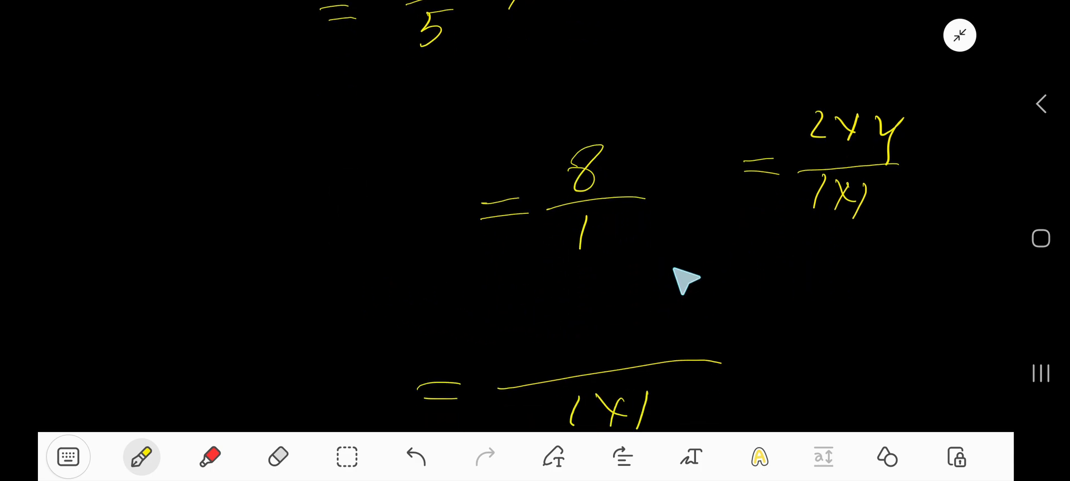